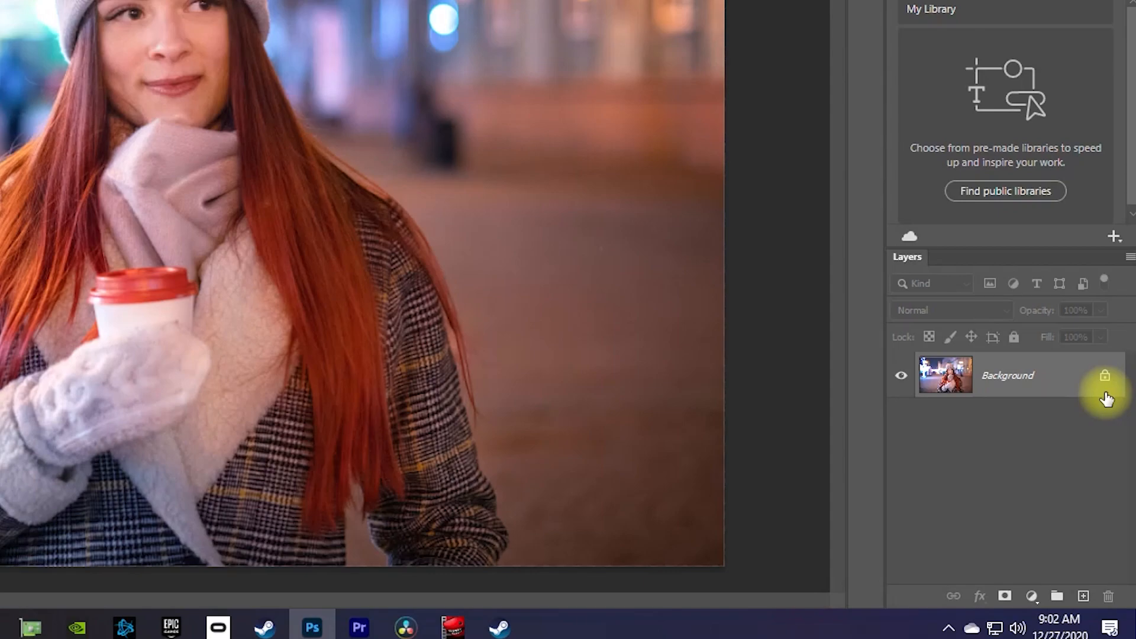
{"action": "mouse_move", "coordinate": [1105, 381]}
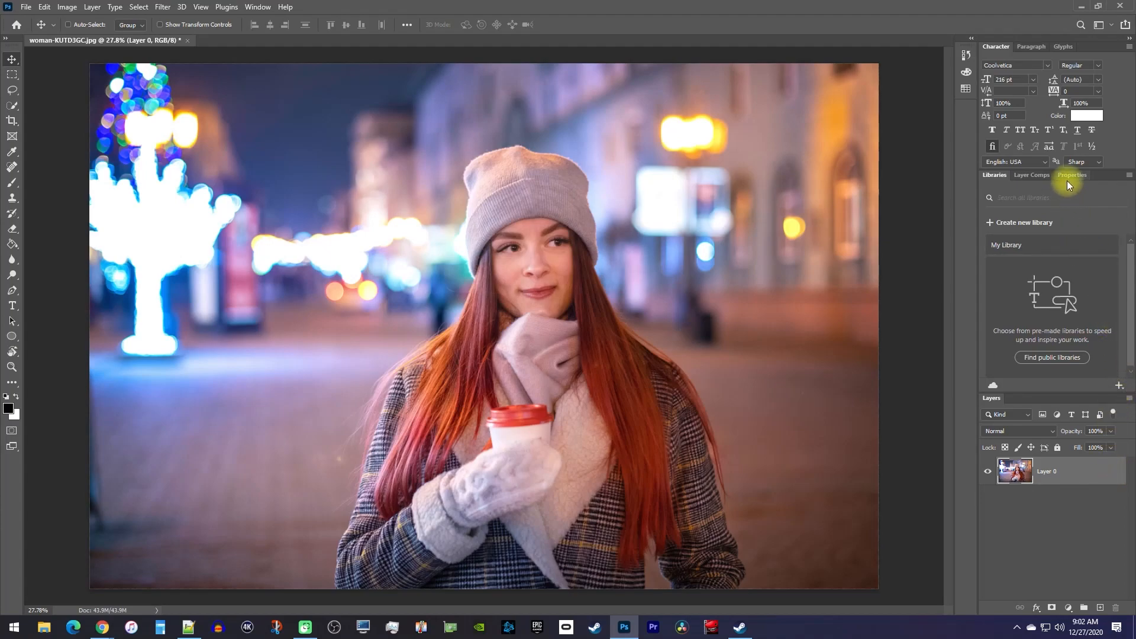
Show Layer 0's Pixel Layer properties with its Quick Actions panel.
{"action": "left_click", "coordinate": [1073, 175]}
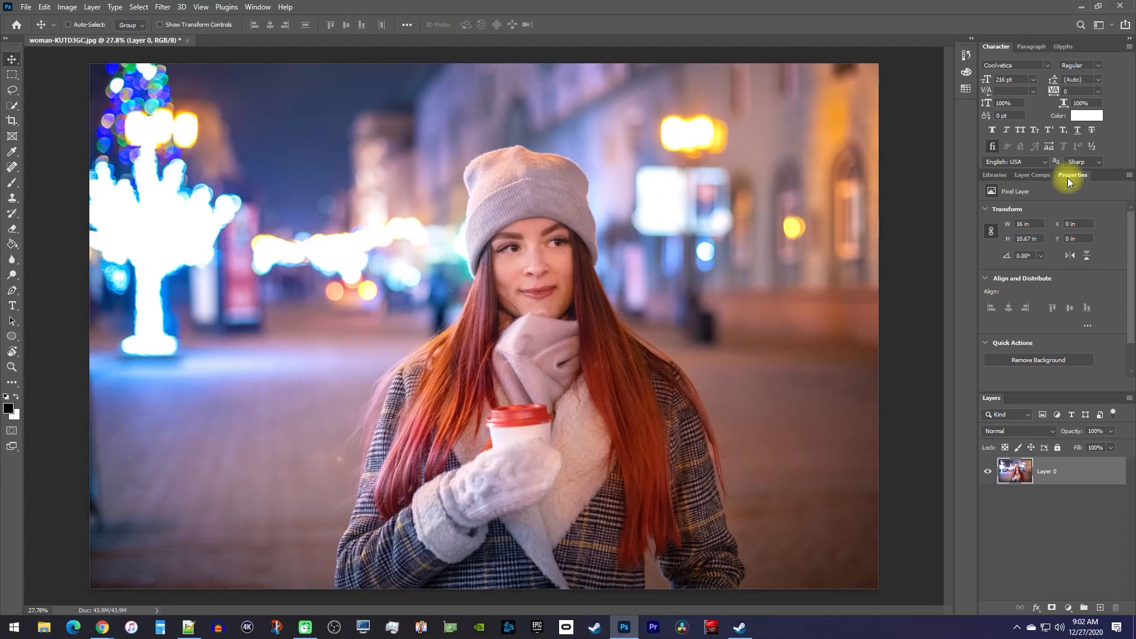
{"action": "mouse_move", "coordinate": [283, 71]}
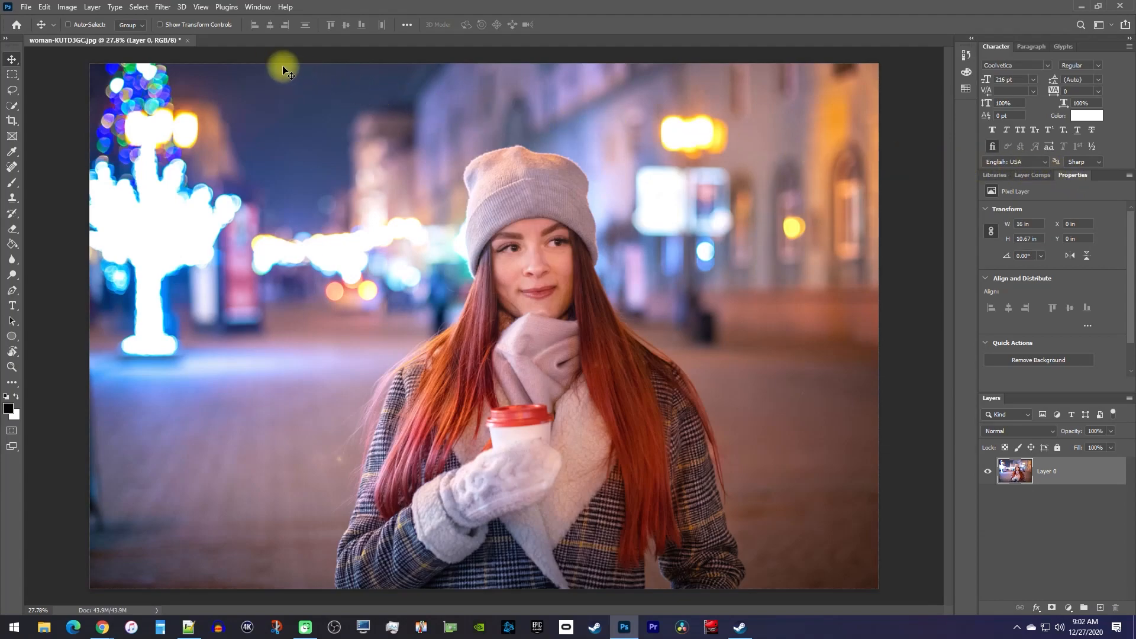
{"action": "left_click", "coordinate": [257, 7]}
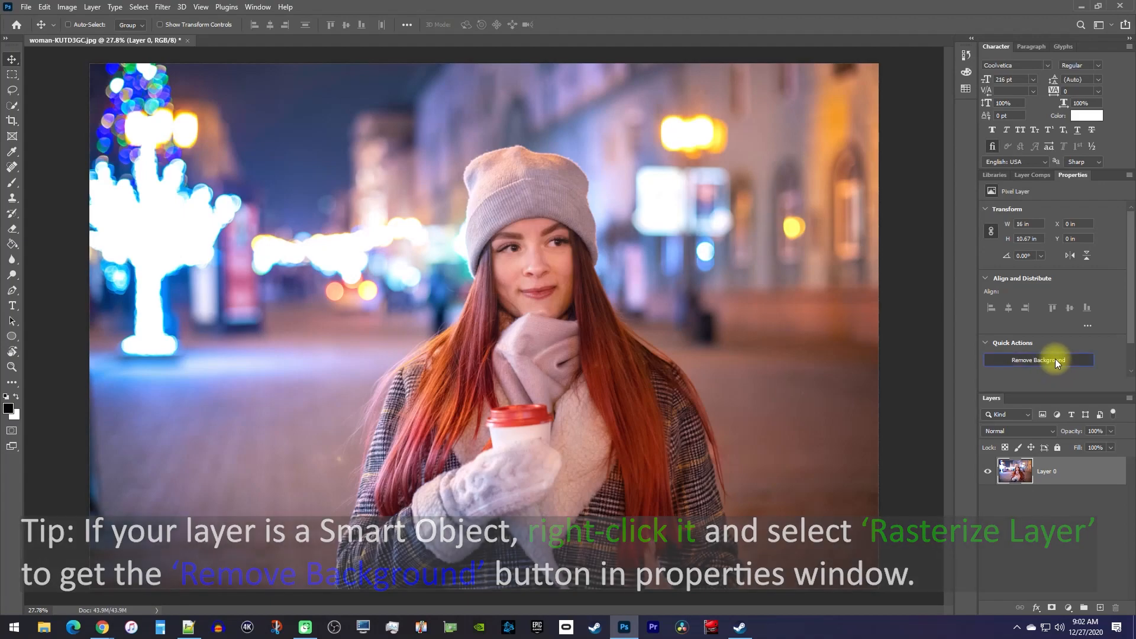
Run the Remove Background quick action to isolate the woman on transparency.
{"action": "left_click", "coordinate": [1037, 360]}
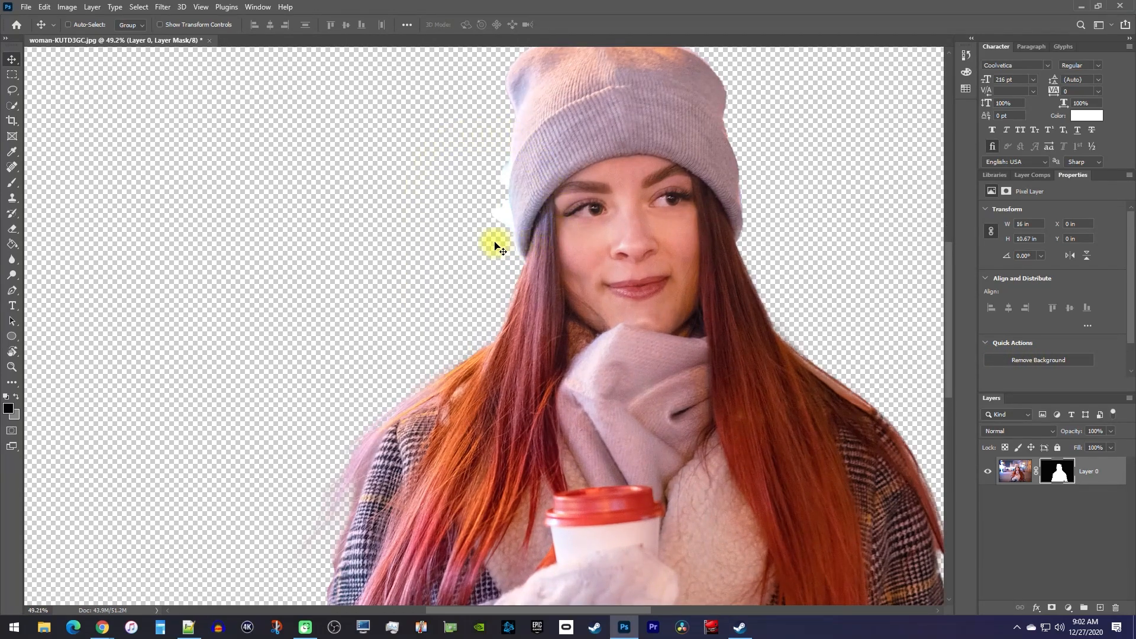
{"action": "mouse_move", "coordinate": [478, 235]}
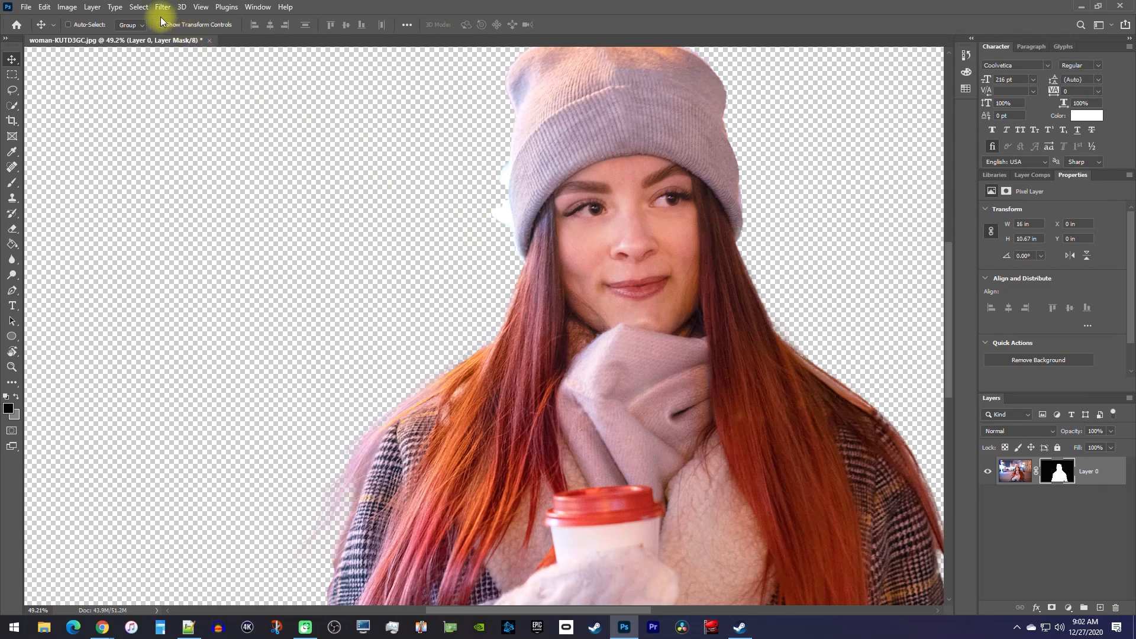
Open Select and Mask, dipping the Transparency slider and restoring it to 100%.
{"action": "left_click", "coordinate": [138, 7]}
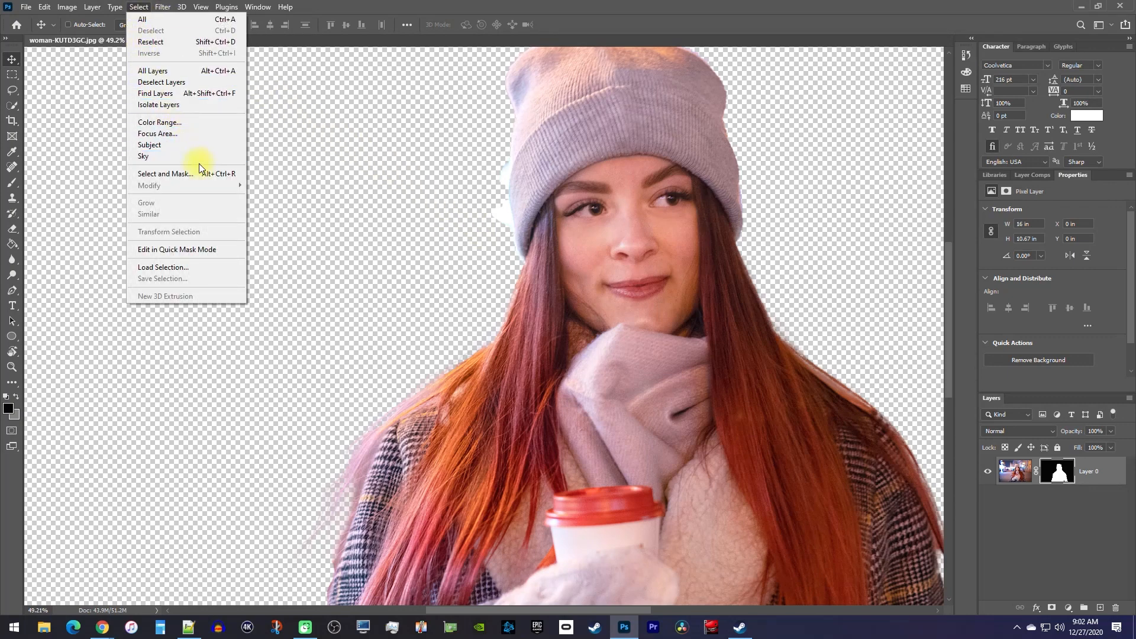
{"action": "left_click", "coordinate": [165, 173]}
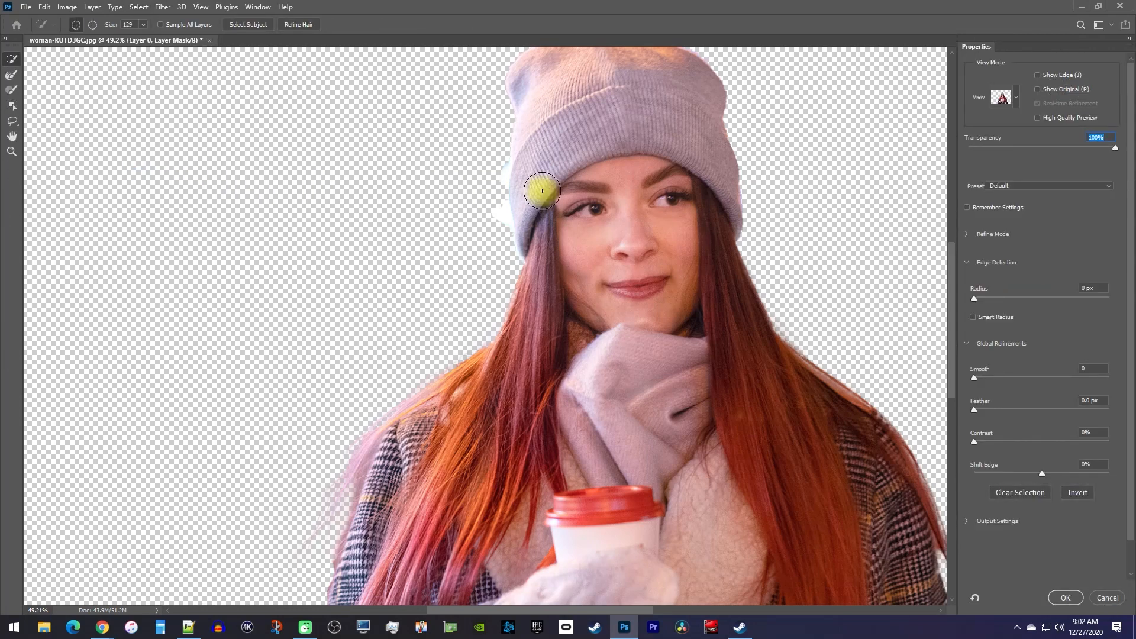
{"action": "left_click_drag", "start_coordinate": [1116, 147], "coordinate": [981, 147]}
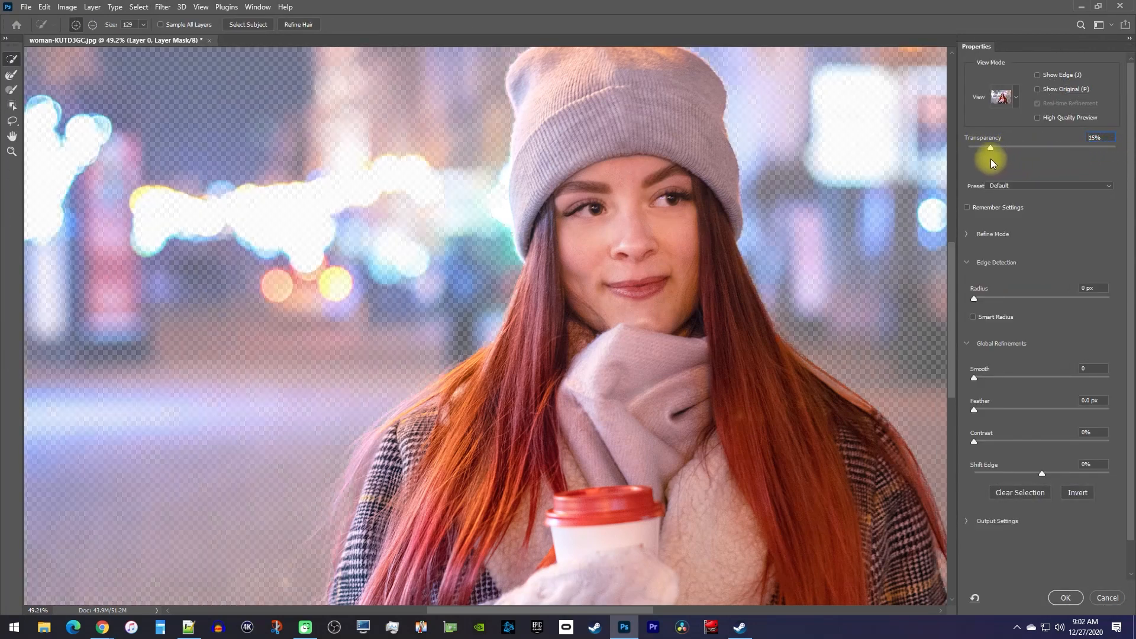
{"action": "left_click_drag", "start_coordinate": [980, 148], "coordinate": [1114, 147]}
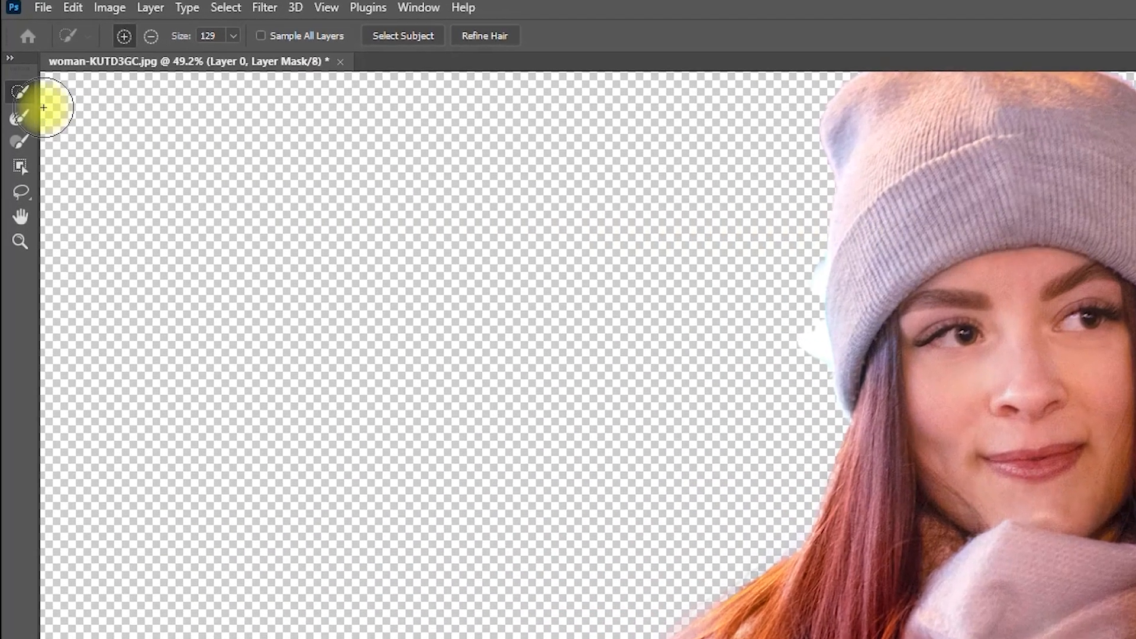
{"action": "mouse_move", "coordinate": [25, 100]}
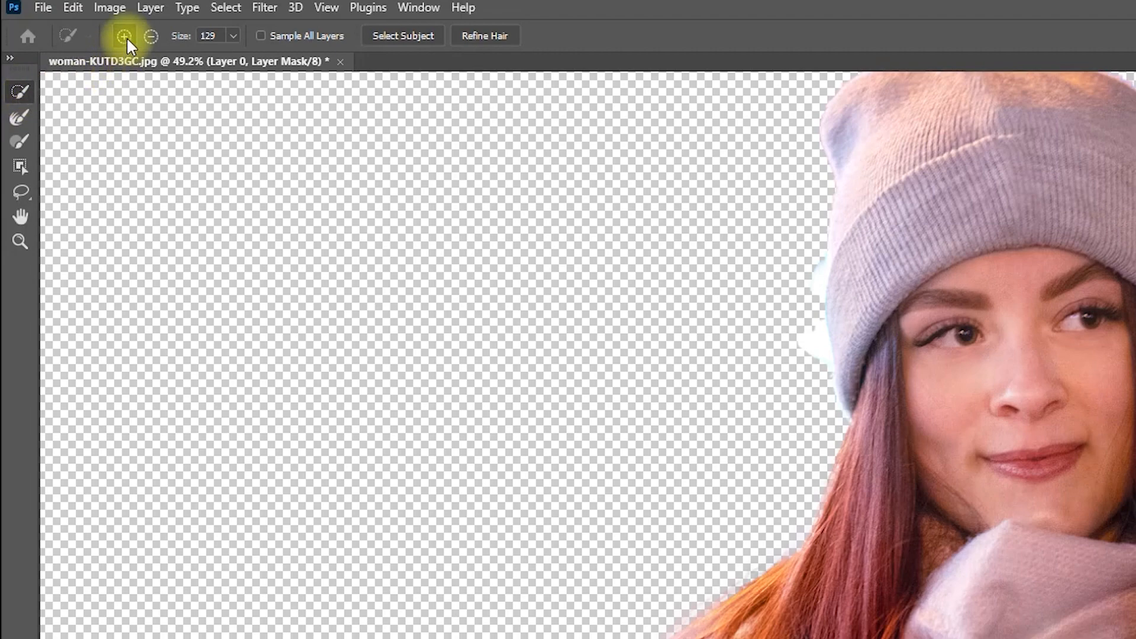
{"action": "mouse_move", "coordinate": [123, 36]}
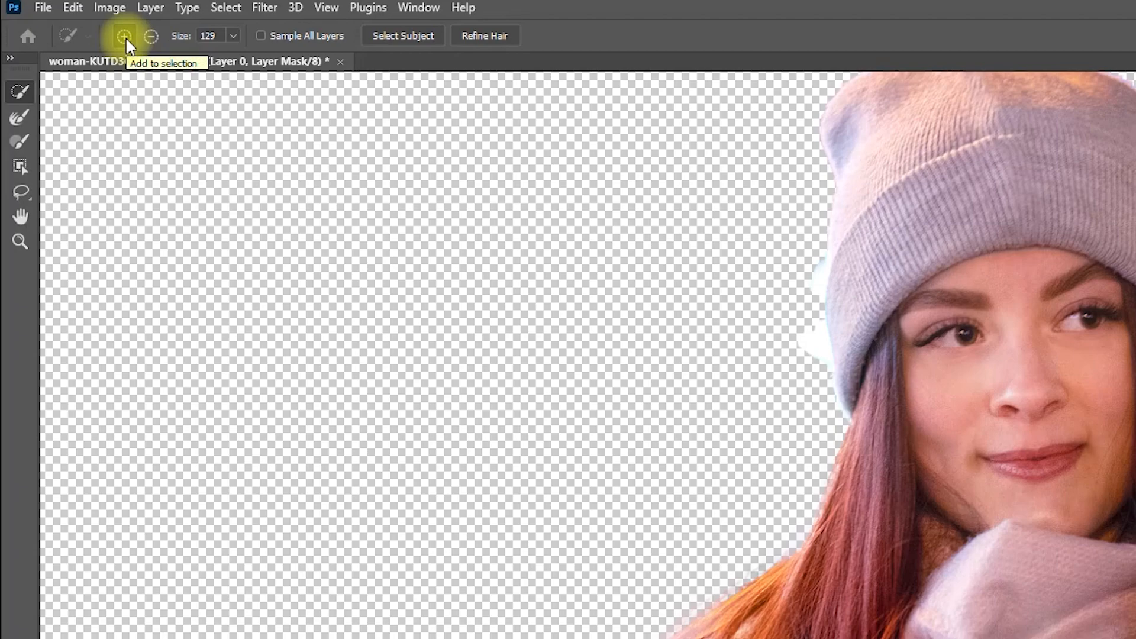
{"action": "mouse_move", "coordinate": [151, 36]}
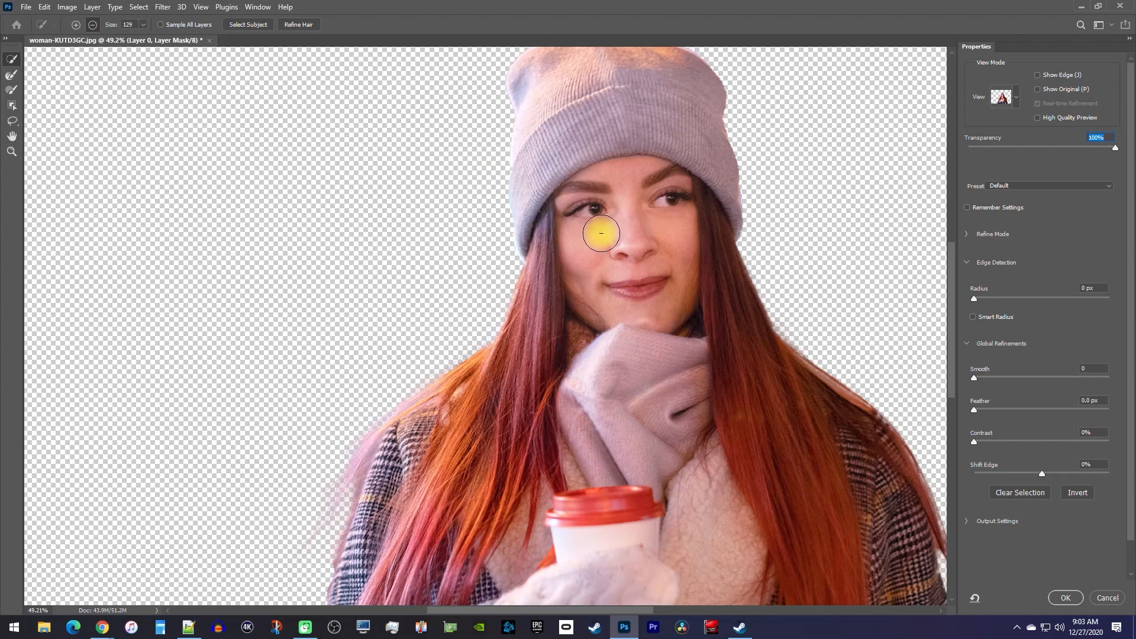
Confirm the refined mask with OK after clearing the white glow beside the hat.
{"action": "left_click", "coordinate": [1065, 598]}
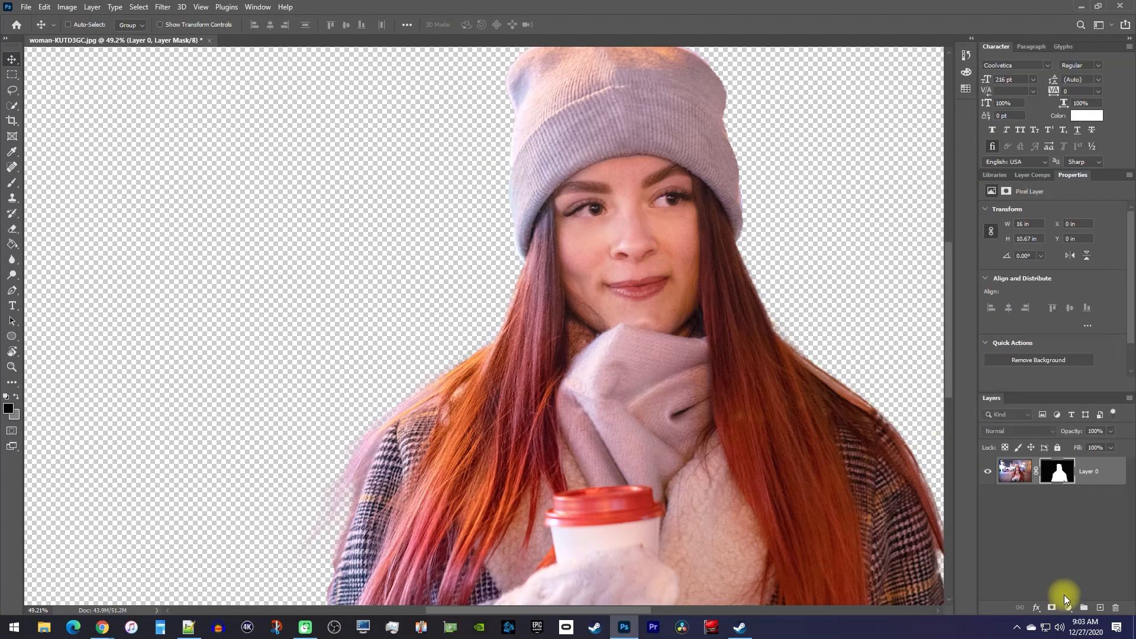